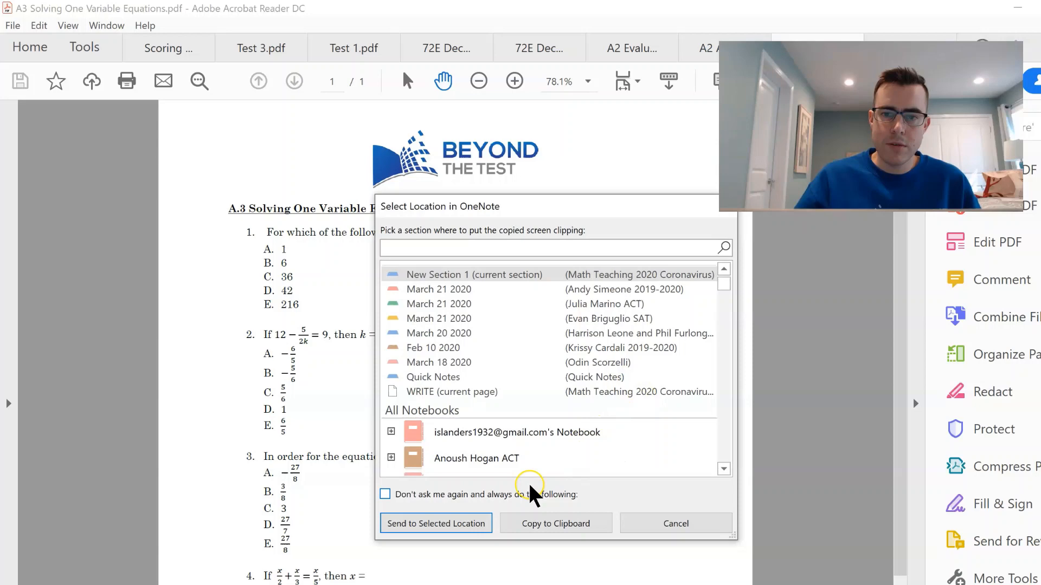
# Send the clipped equation problem to New Section 1, the current OneNote section.
pyautogui.click(436, 522)
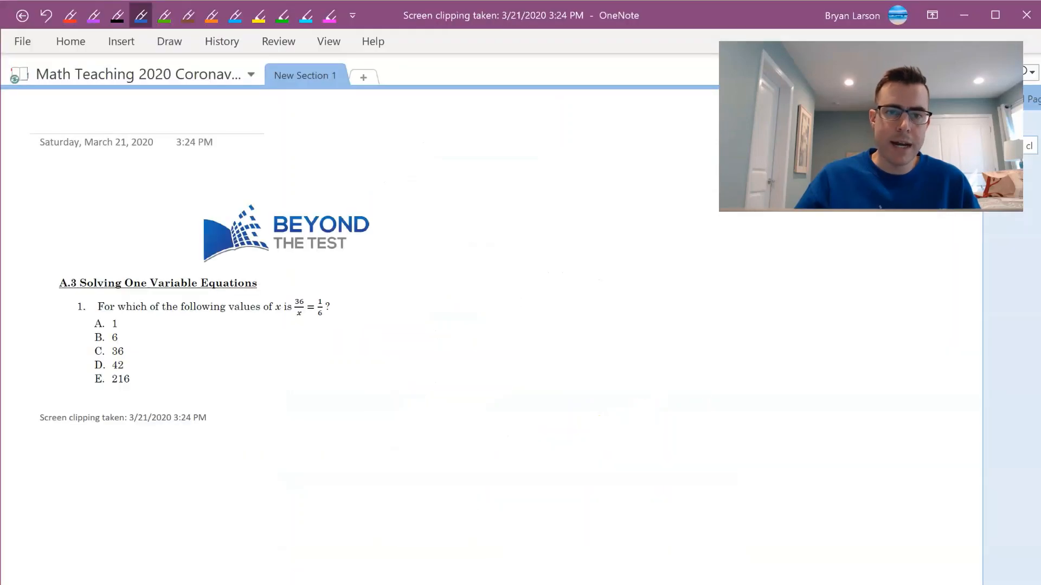
# Add a new blank untitled page to New Section 1.
pyautogui.click(488, 539)
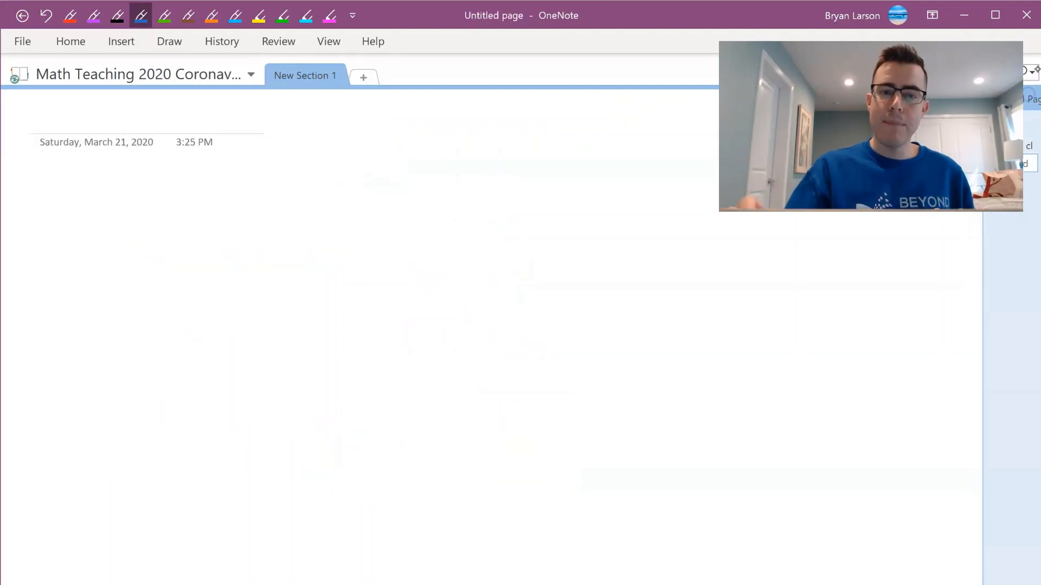
# Apply a Grid Lines background to the page from the View tab's Rule Lines choices.
pyautogui.click(169, 41)
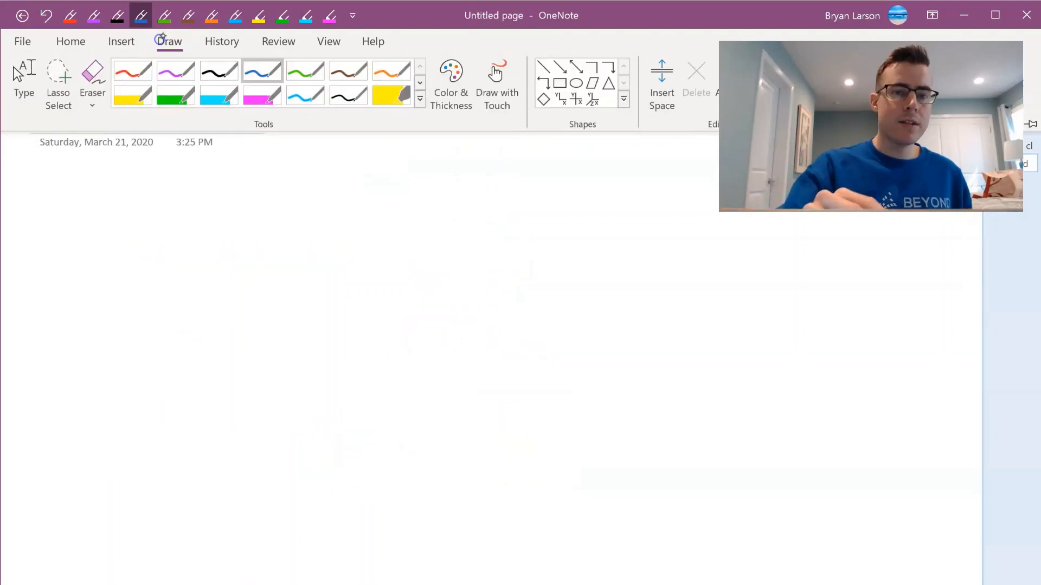
pyautogui.click(328, 41)
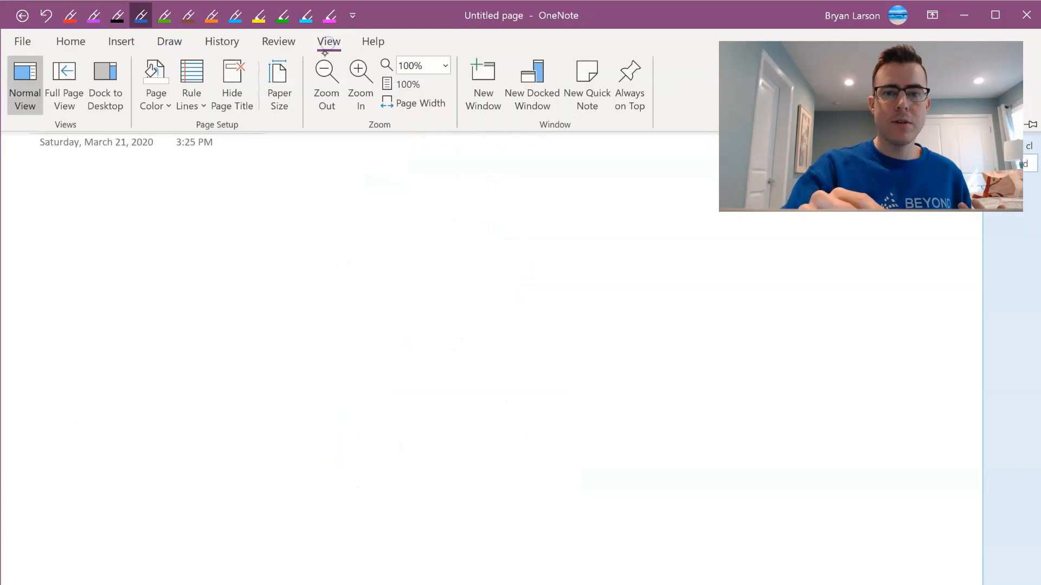
pyautogui.click(191, 85)
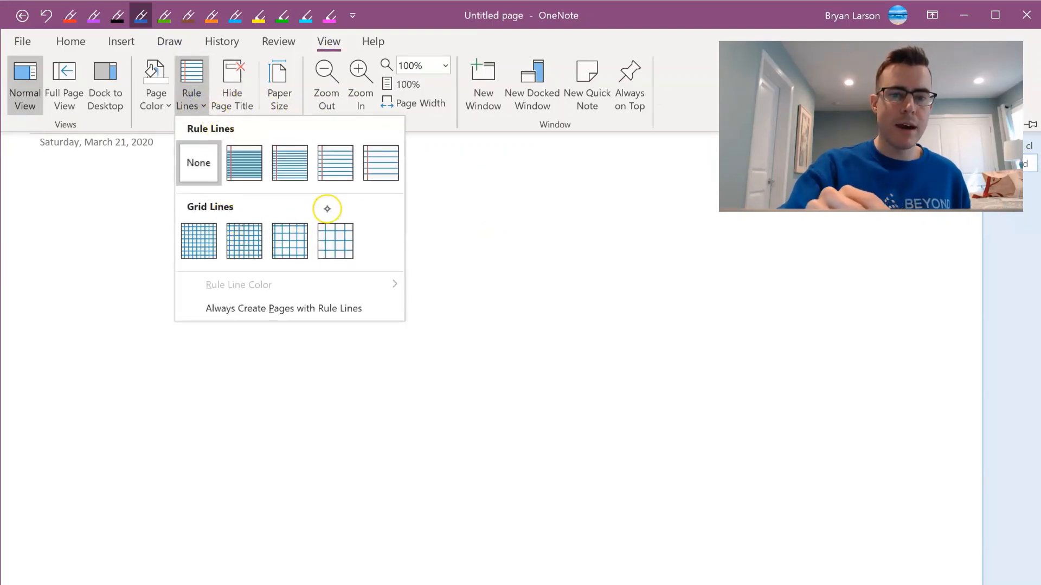
pyautogui.click(335, 241)
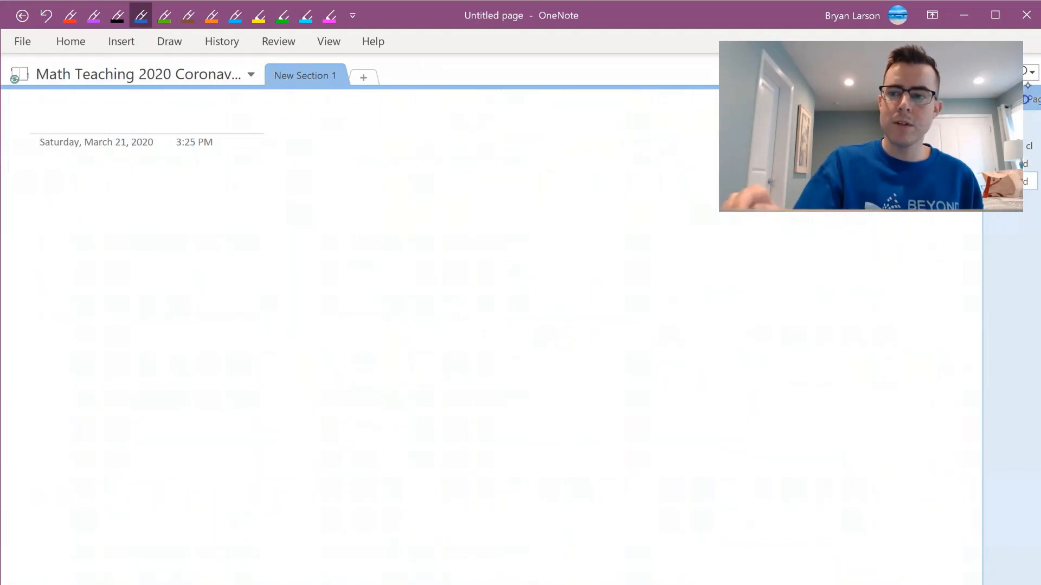
# Switch the page background from grid to college-ruled notebook lines.
pyautogui.click(327, 41)
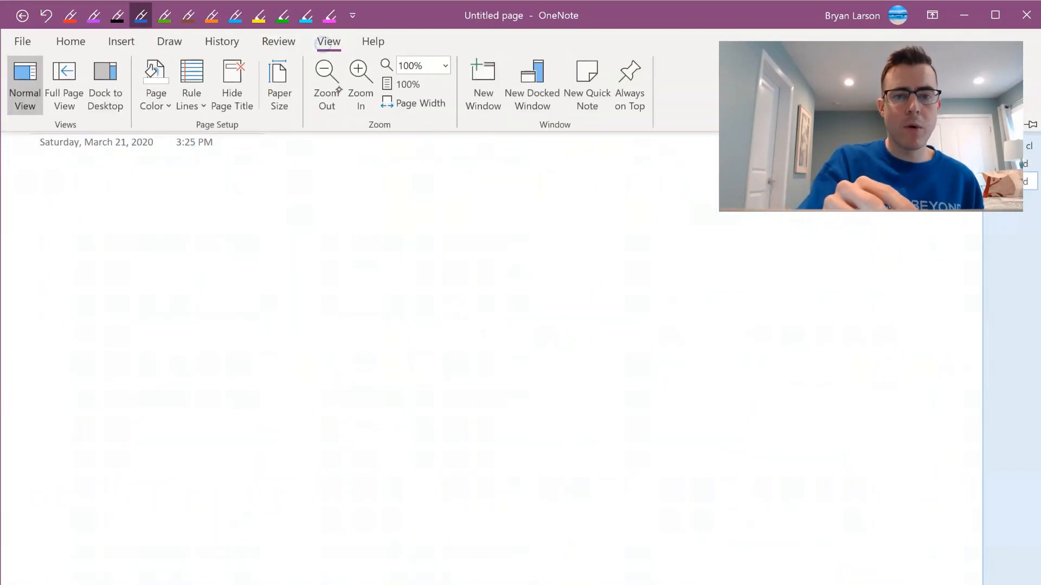
pyautogui.click(191, 85)
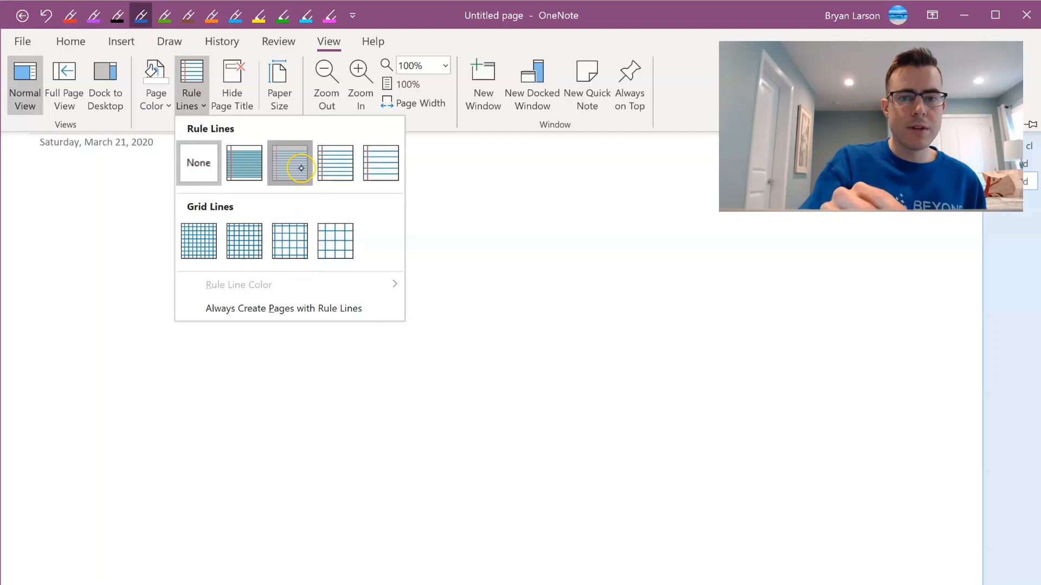
pyautogui.click(288, 161)
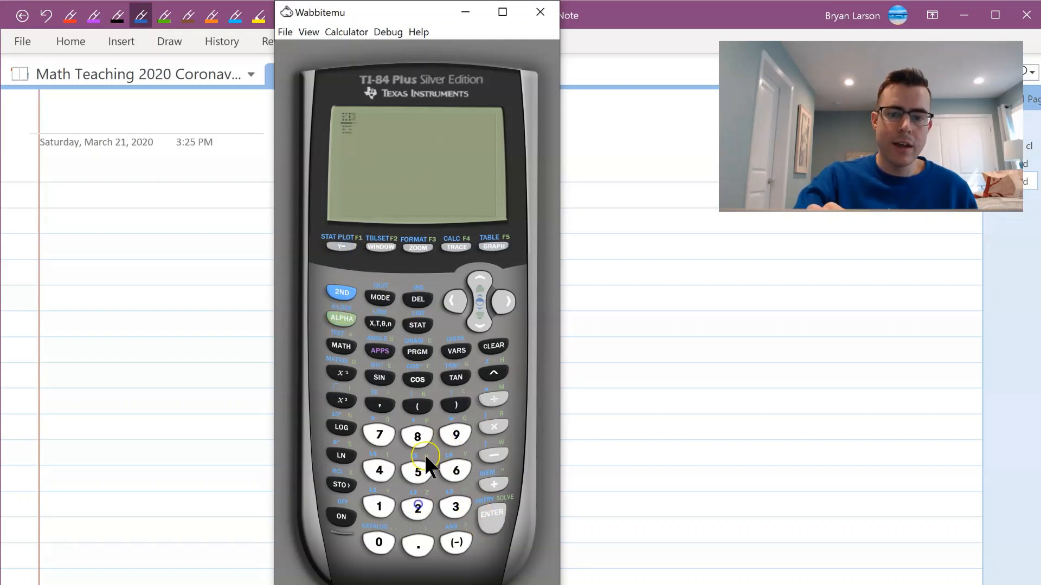
# Enter cos(60) on the emulated TI-84 Plus keypad.
pyautogui.click(491, 513)
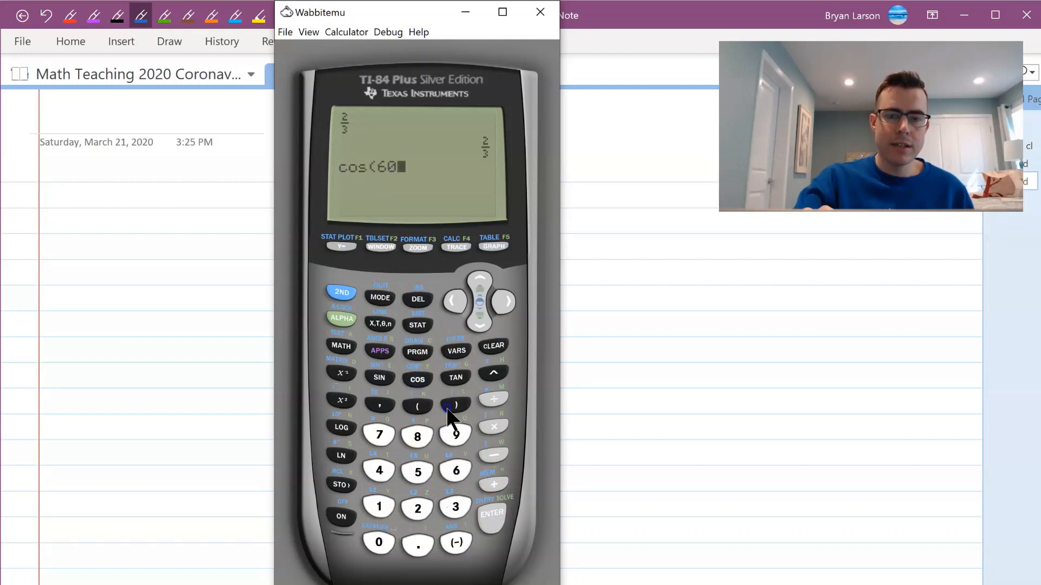
pyautogui.click(490, 513)
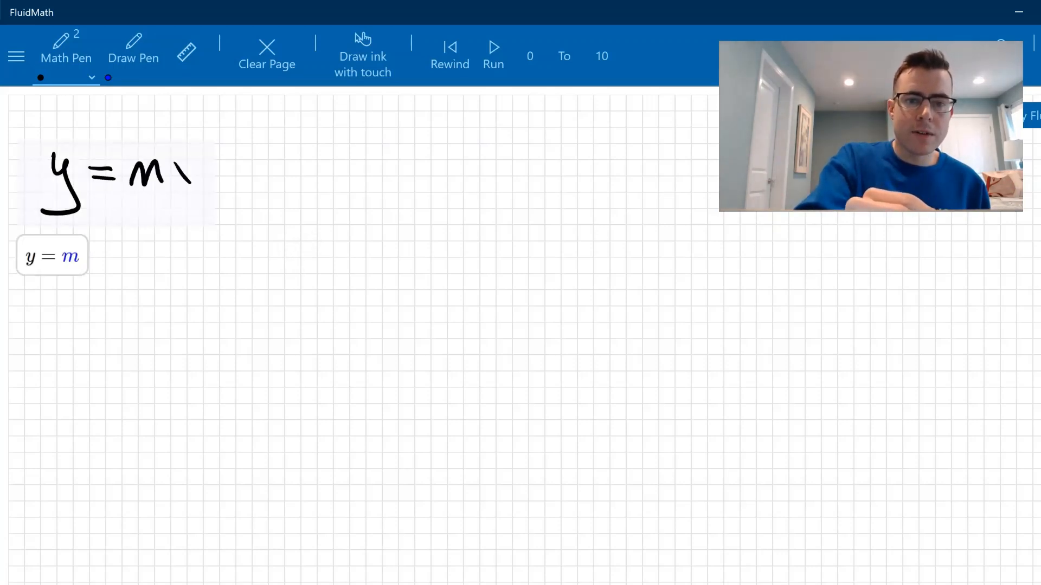
# Handwrite the rest of y = mx + b with the Math Pen so it is recognised.
pyautogui.moveTo(193, 173); pyautogui.dragTo(265, 175)
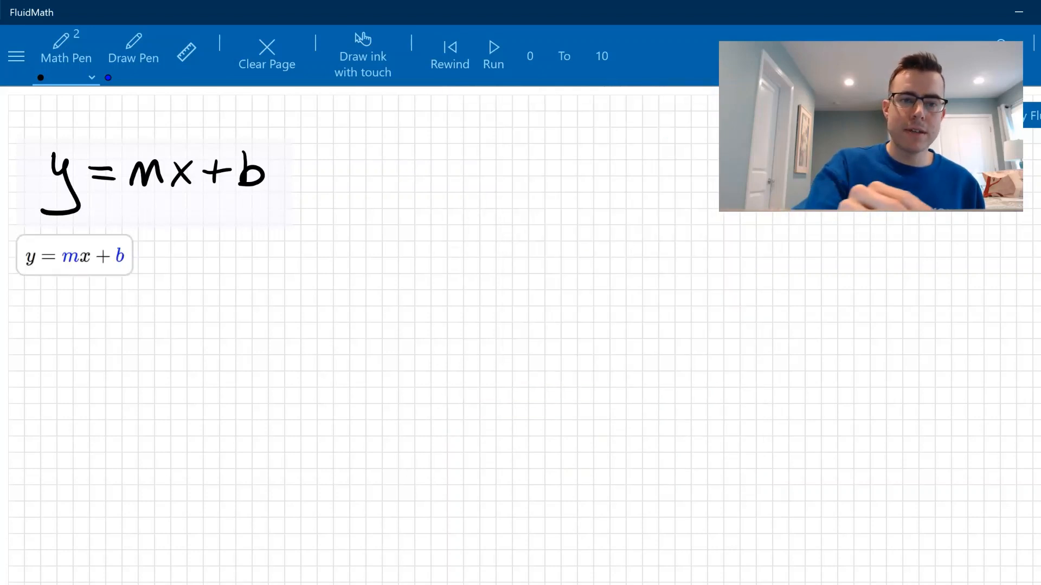
pyautogui.click(73, 256)
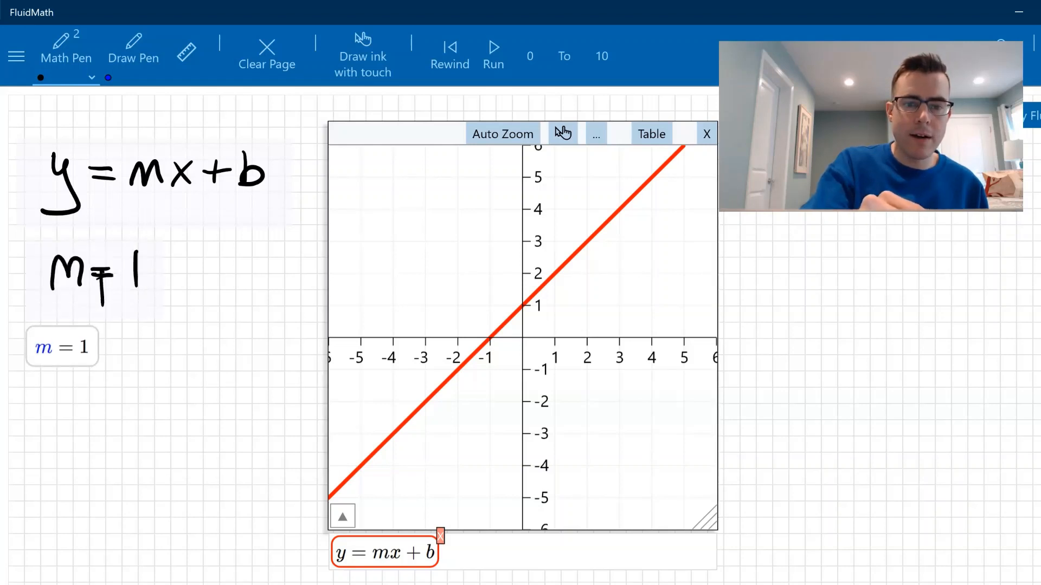
# Turn the recognised m = 1 into an adjustable slider beside the graphed line.
pyautogui.click(61, 345)
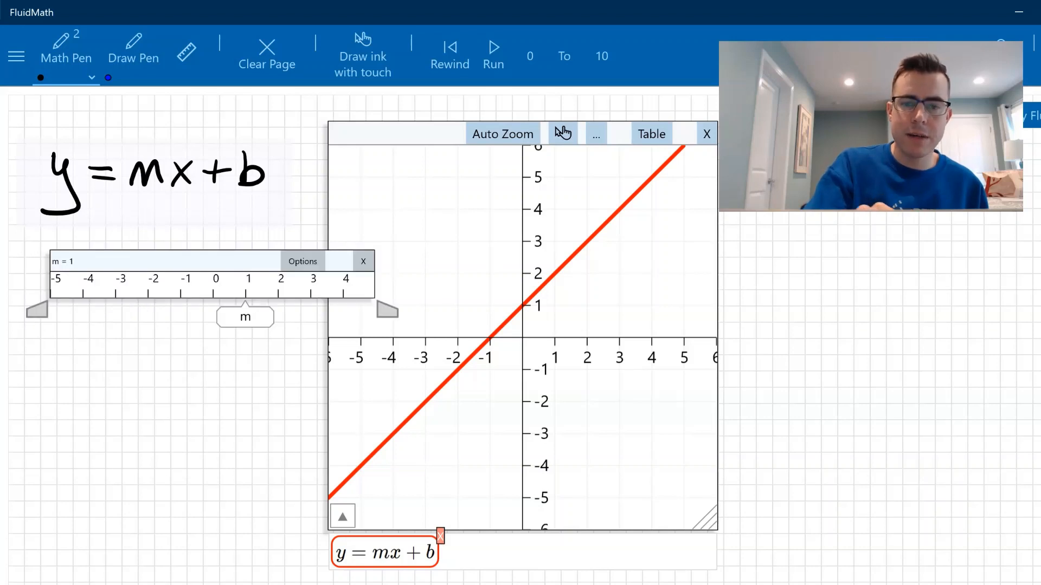